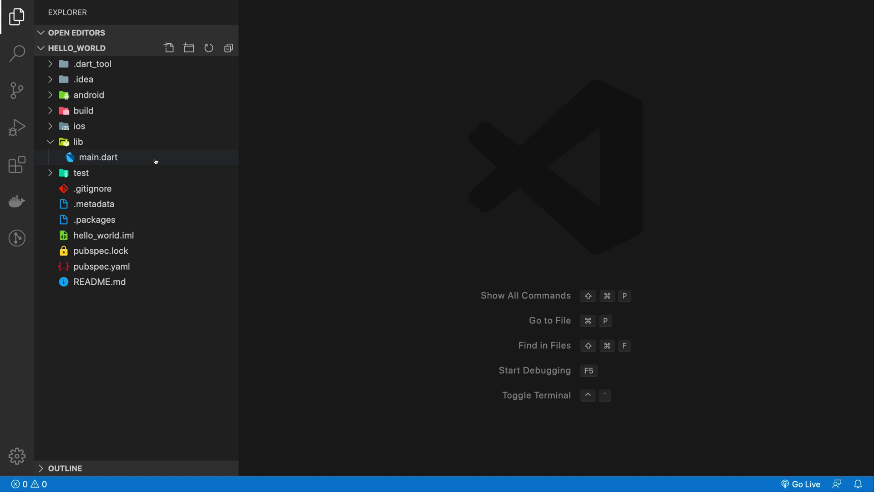
pyautogui.moveTo(99, 157)
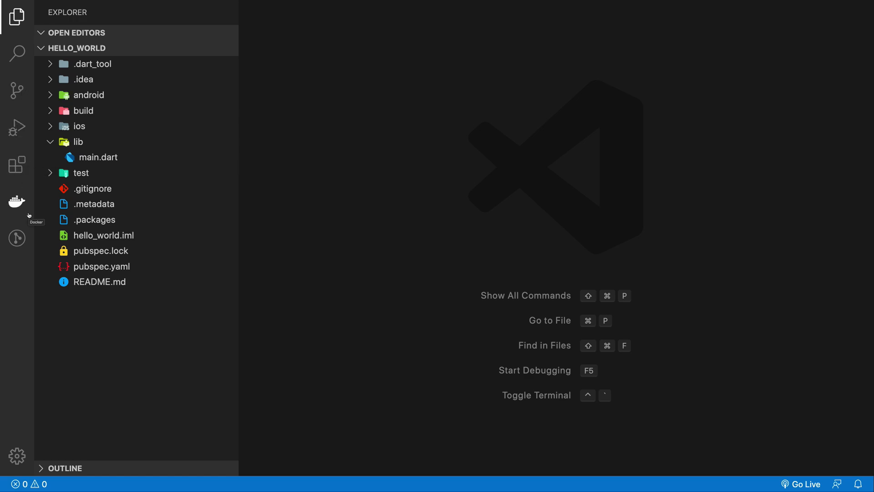
# Show the Source Control panel, then the Extensions view for the hello_world project.
pyautogui.click(17, 90)
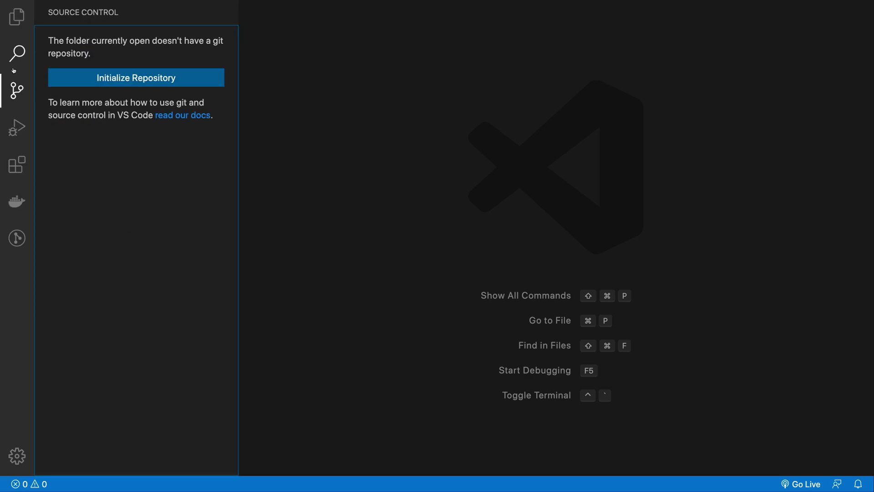
pyautogui.click(16, 164)
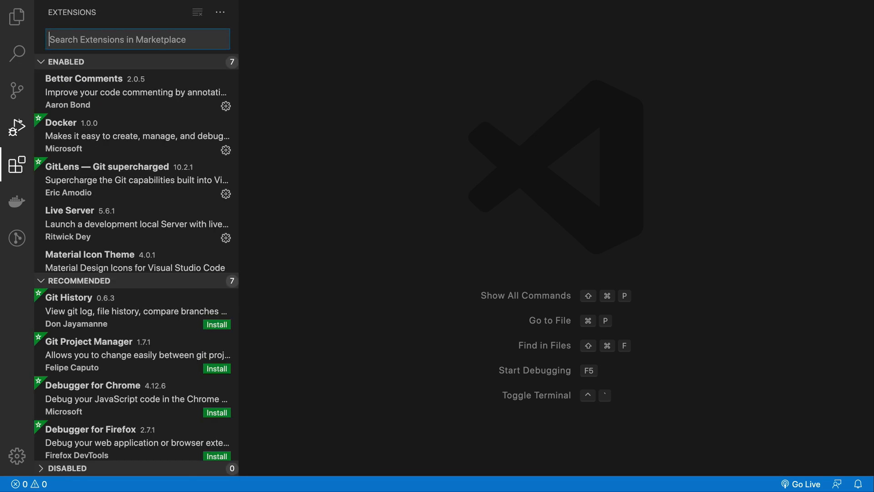
pyautogui.moveTo(264, 35)
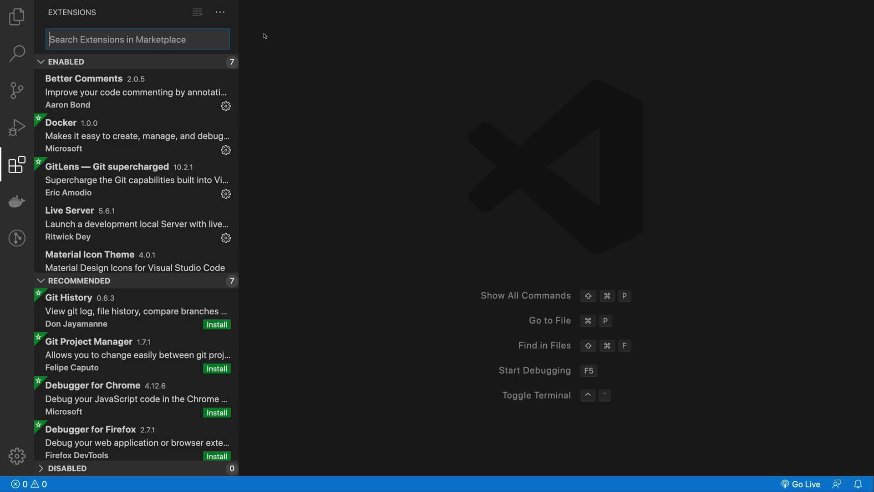
# Search the marketplace for 'flutter' and show the Flutter extension by Dart Code.
pyautogui.write('flutter')
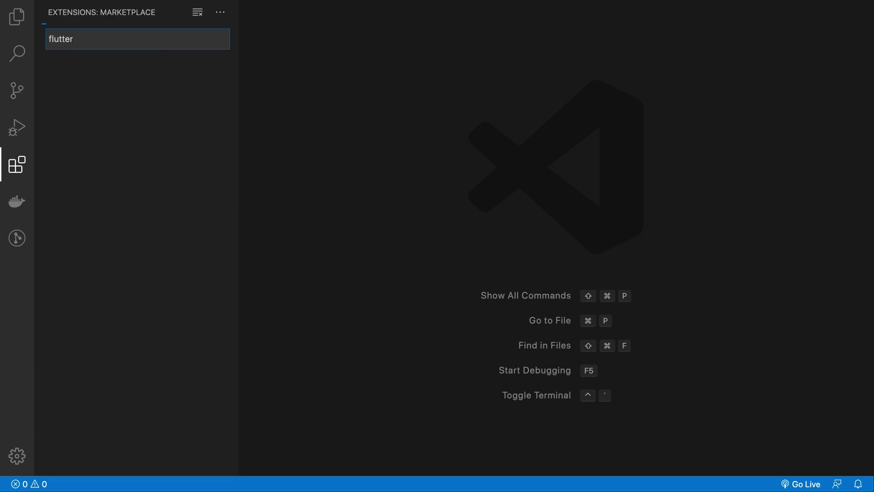
pyautogui.write('flutter')
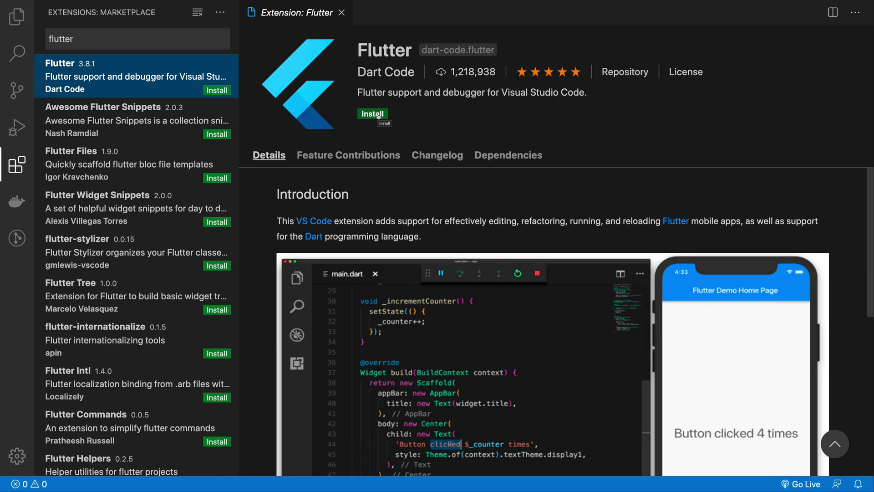
# Install the Flutter extension and return to the hello_world file explorer.
pyautogui.click(371, 114)
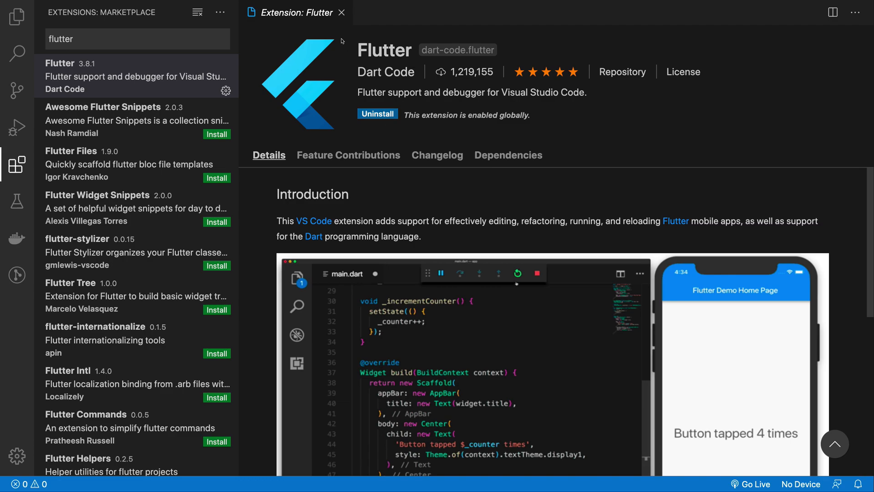
pyautogui.click(17, 16)
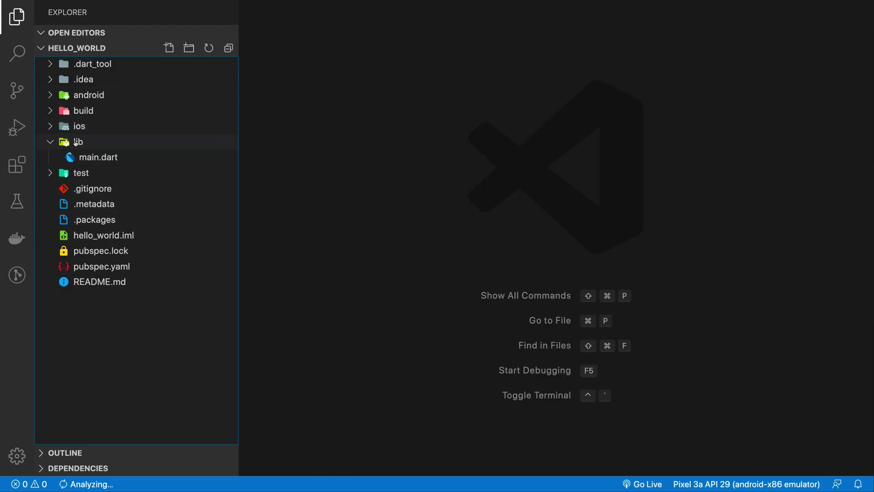
# Open lib/main.dart enlarged, scroll to the widget tree and show its Flutter Outline.
pyautogui.doubleClick(98, 157)
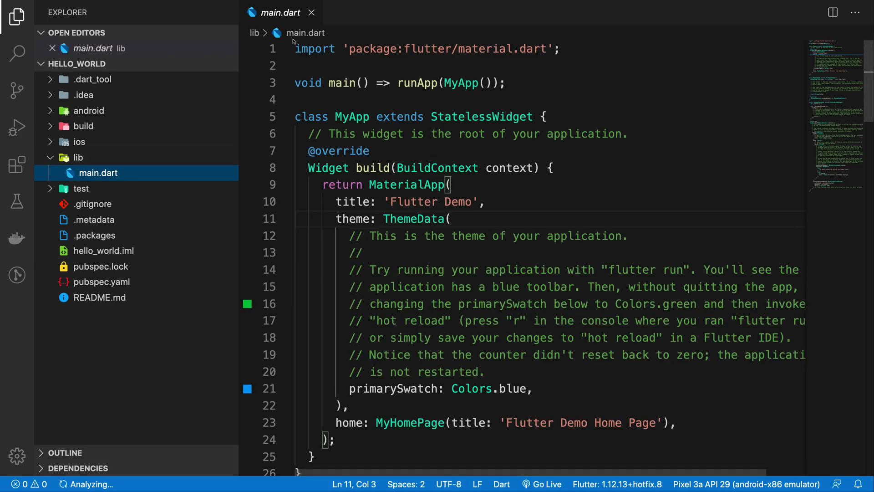
pyautogui.doubleClick(339, 150)
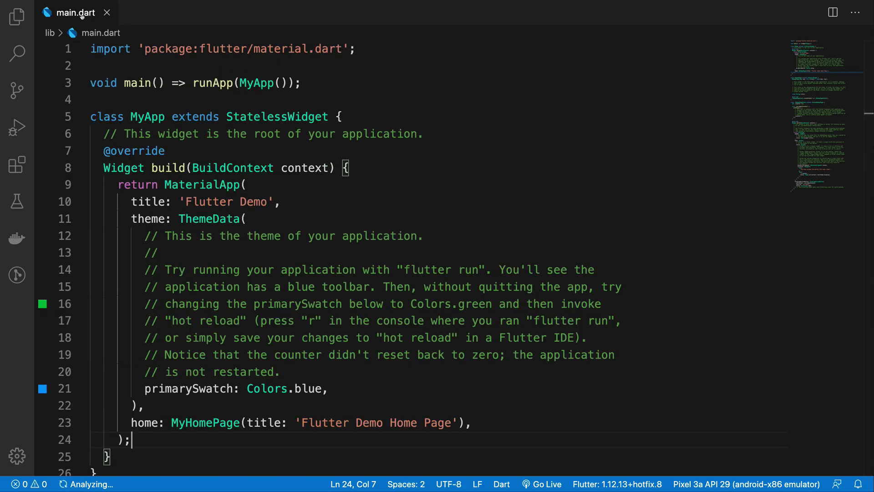
pyautogui.scroll(-3)
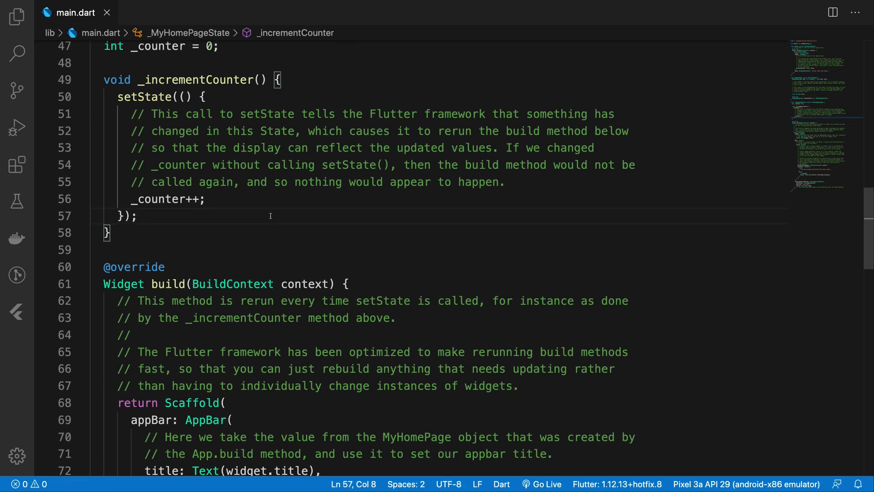
pyautogui.scroll(-3)
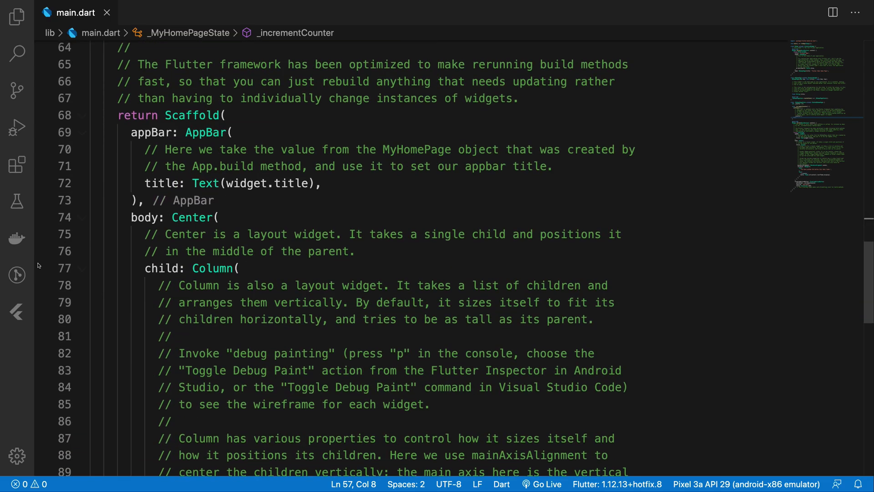
pyautogui.click(16, 312)
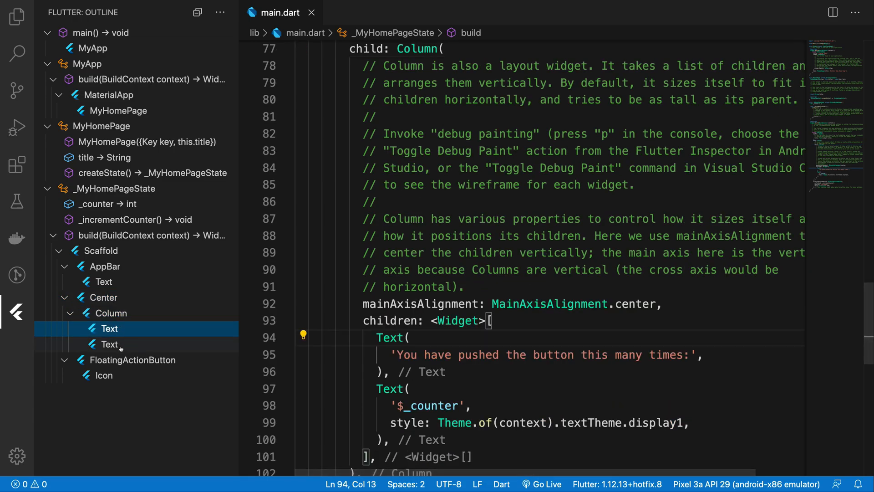
# Jump from the outline to build(), _incrementCounter() and the _MyHomePageState class.
pyautogui.click(138, 235)
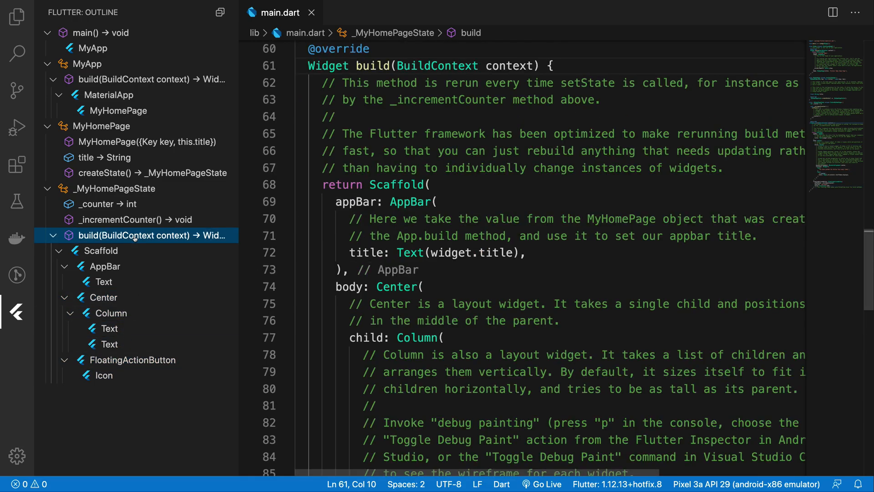
pyautogui.click(131, 219)
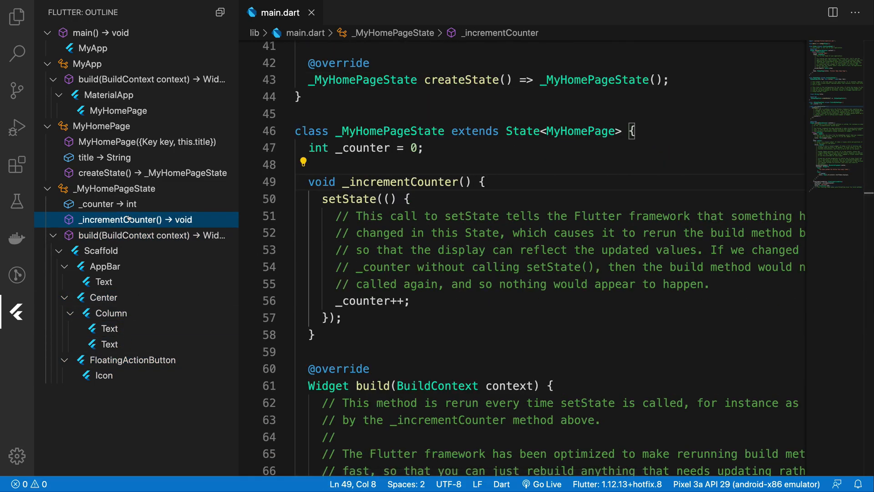
pyautogui.click(115, 188)
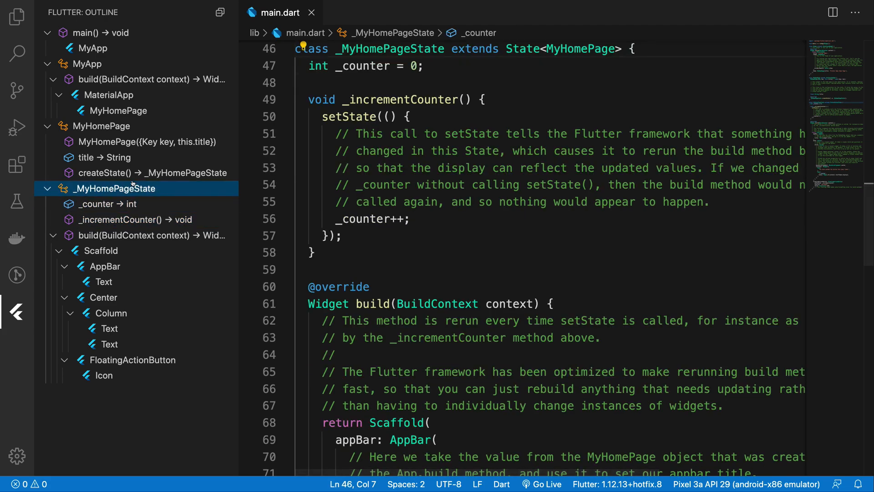